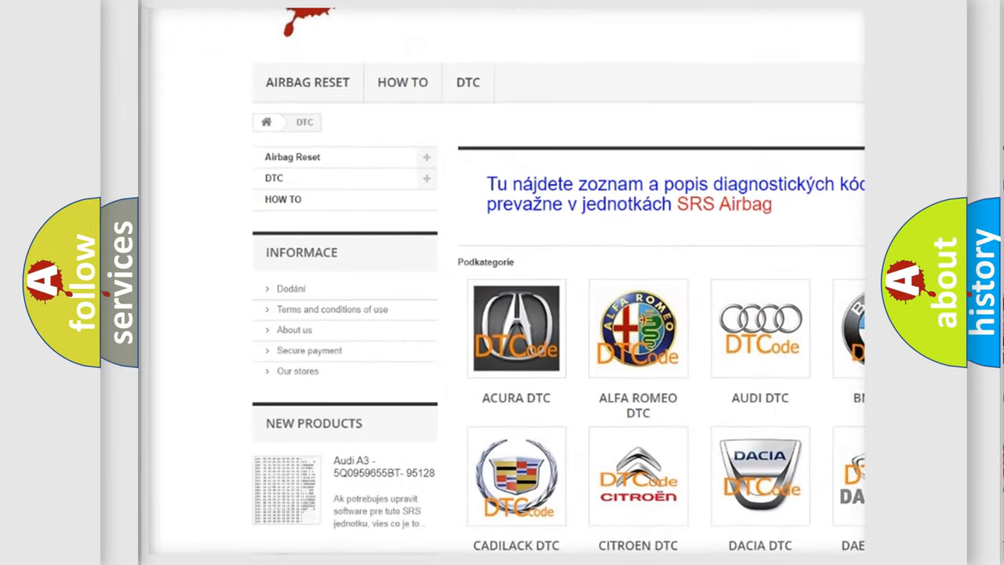
scroll("down", 3)
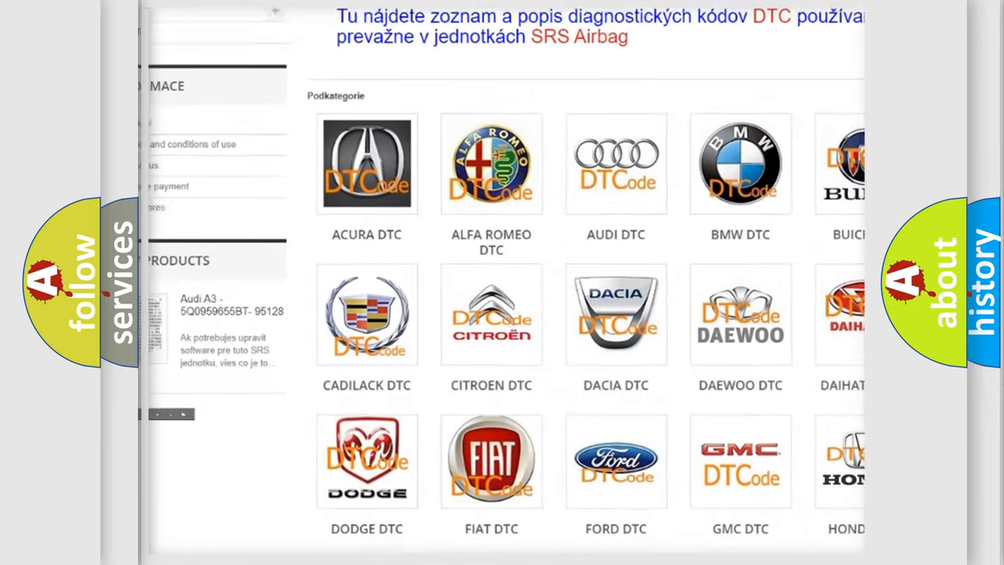
scroll("down", 3)
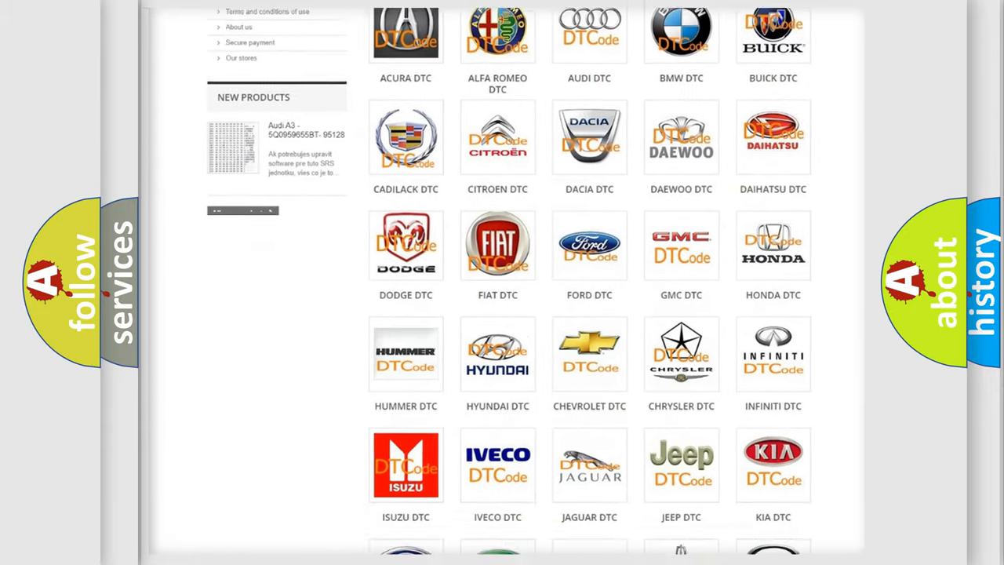
scroll("down", 3)
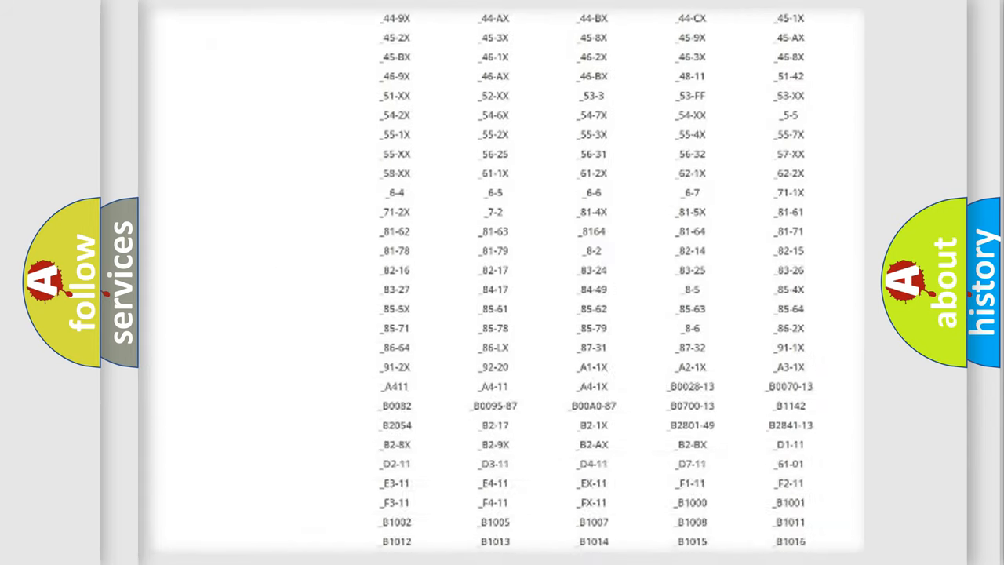
scroll("down", 3)
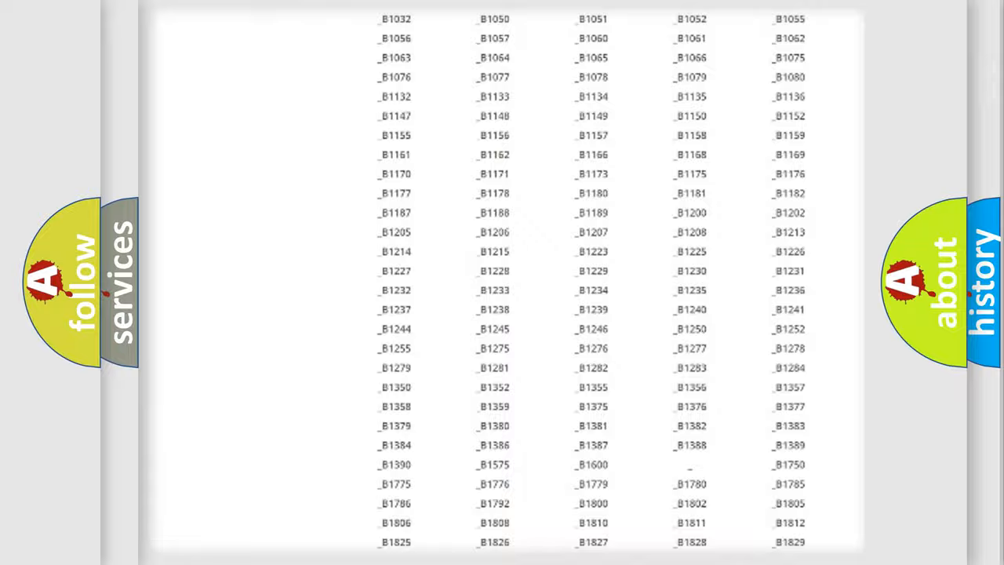